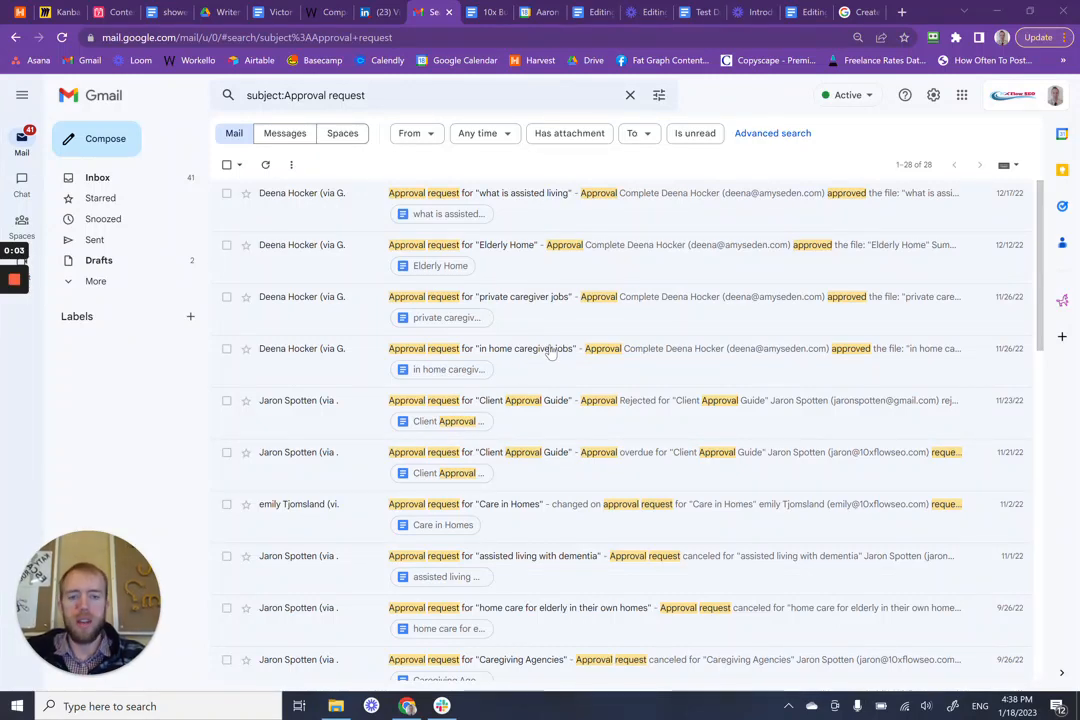
mouse_move(516, 376)
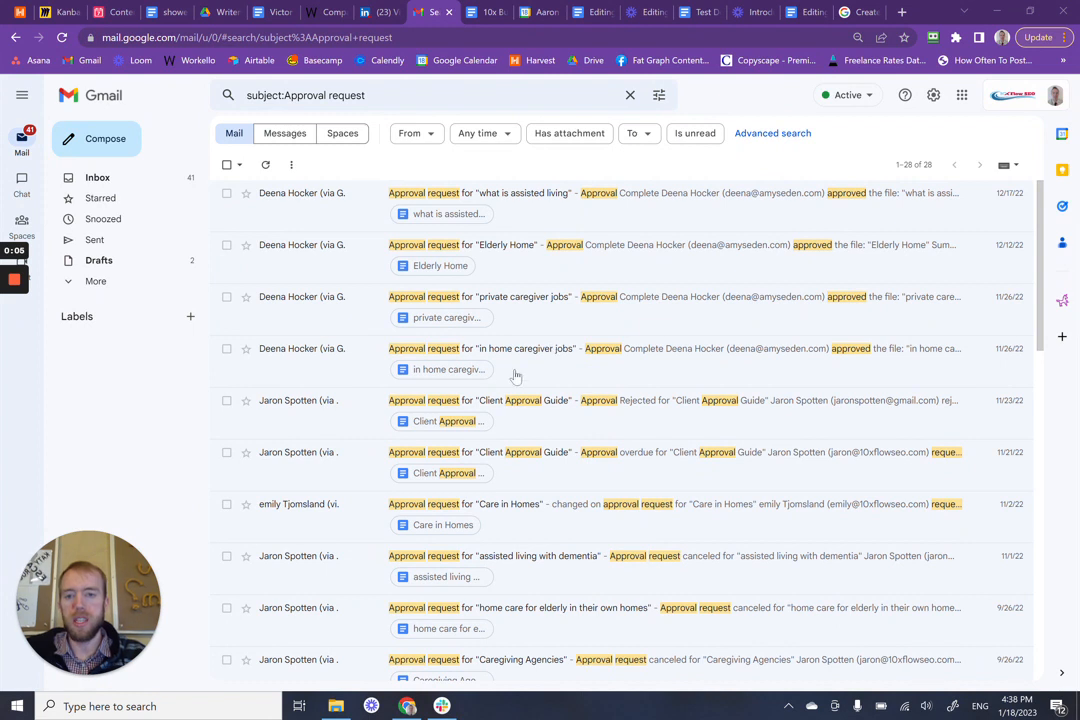
mouse_move(640, 556)
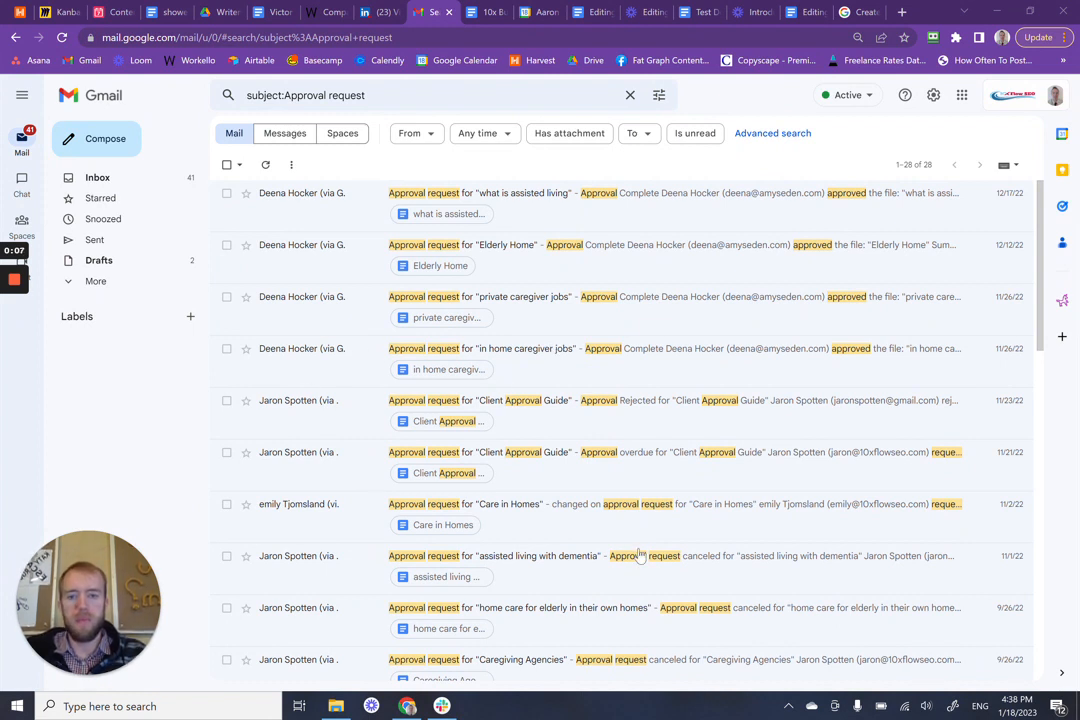
mouse_move(738, 496)
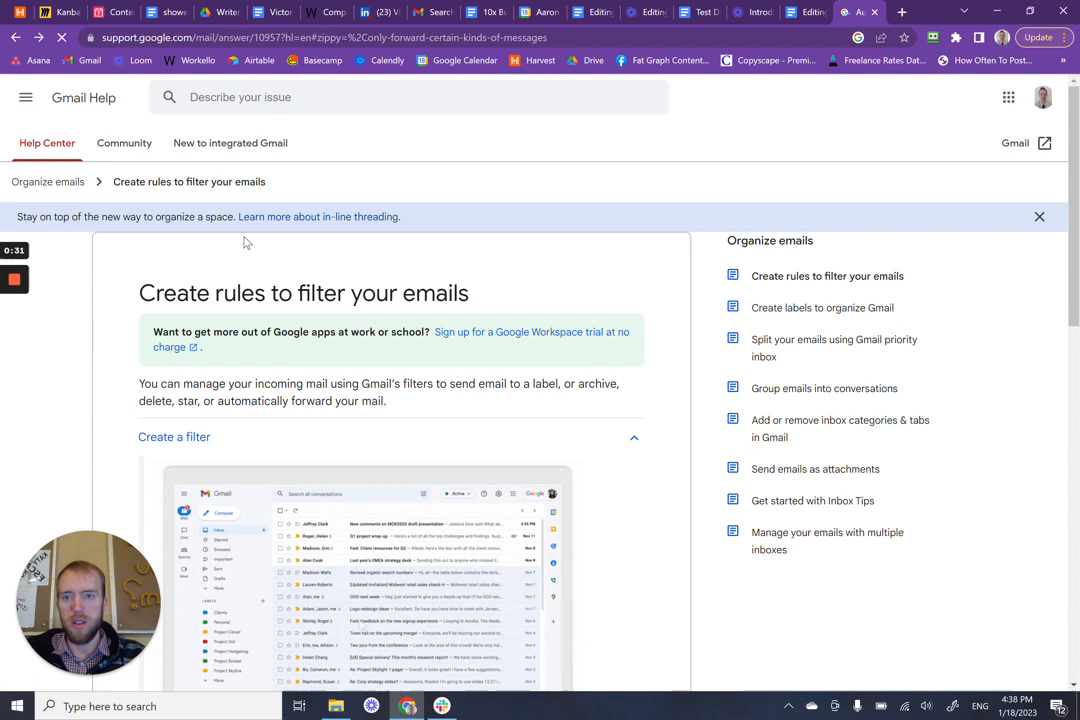
Scroll the forwarding help article down to 'Only forward certain kinds of messages'
scroll("down", 3)
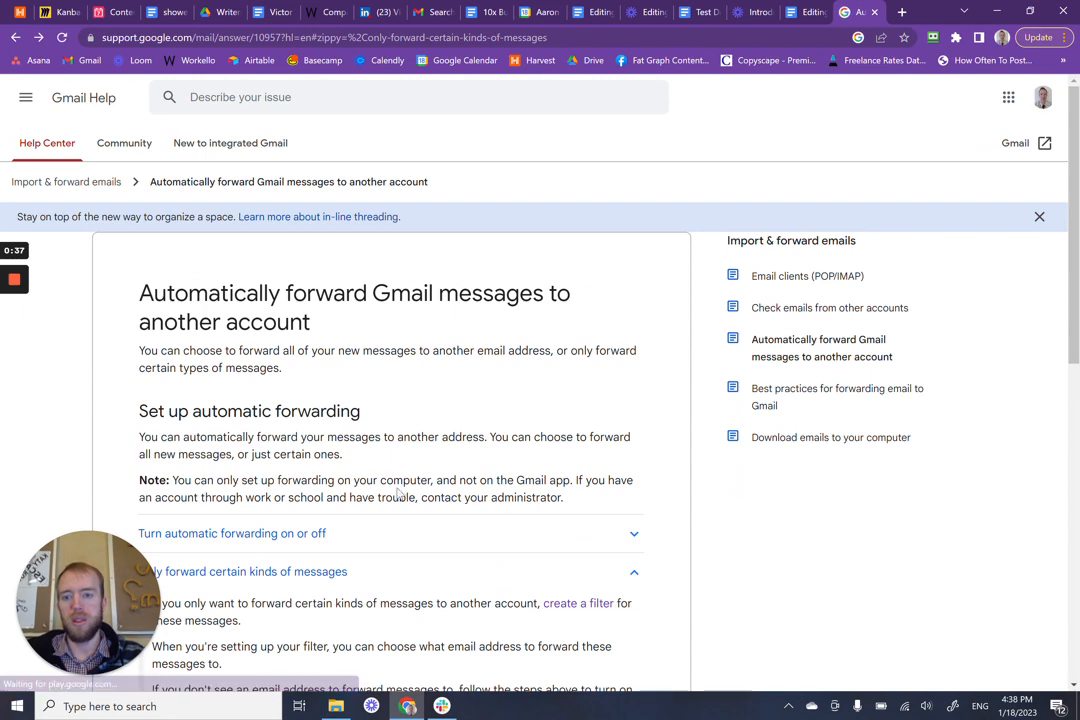
scroll("down", 3)
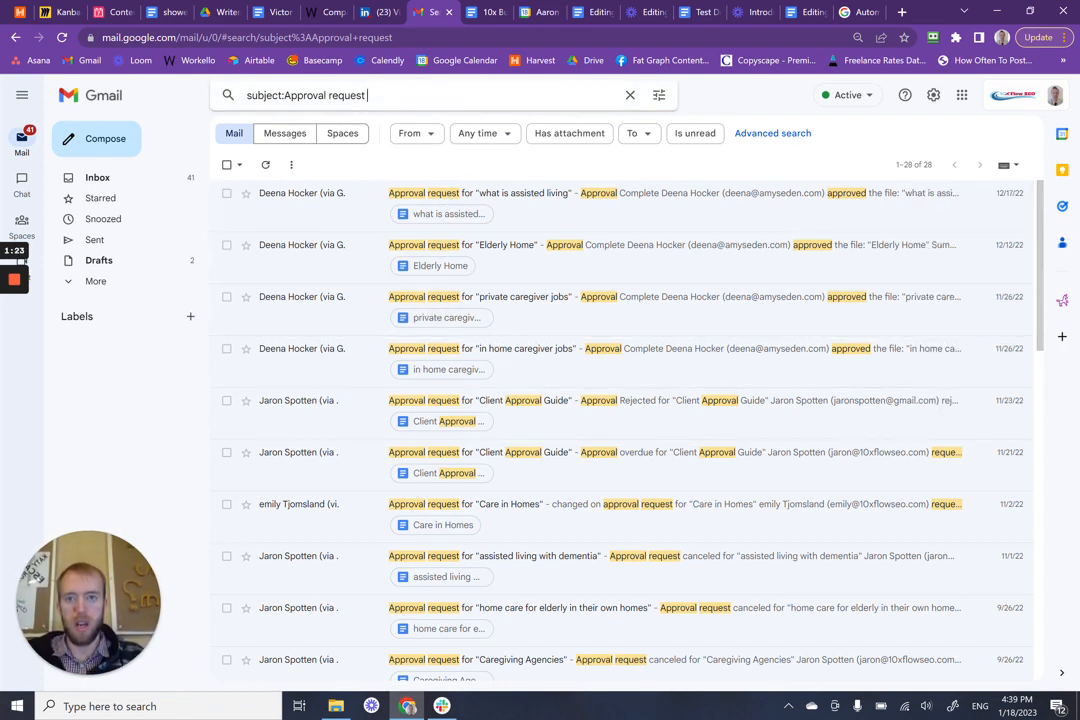
left_click(430, 96)
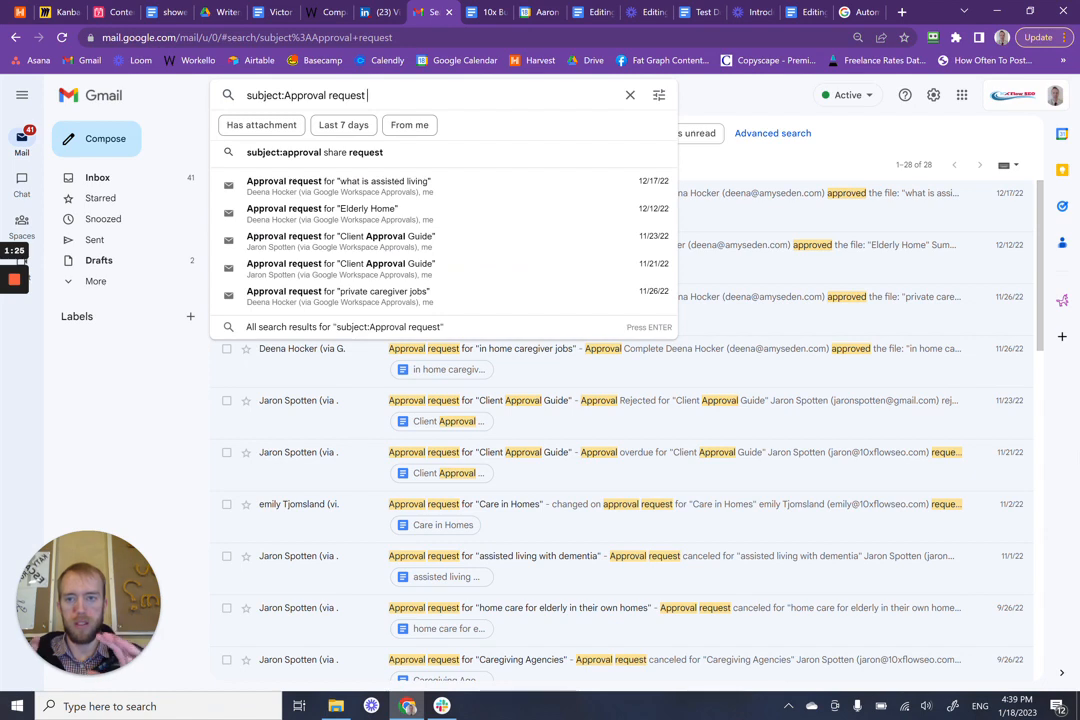
mouse_move(180, 442)
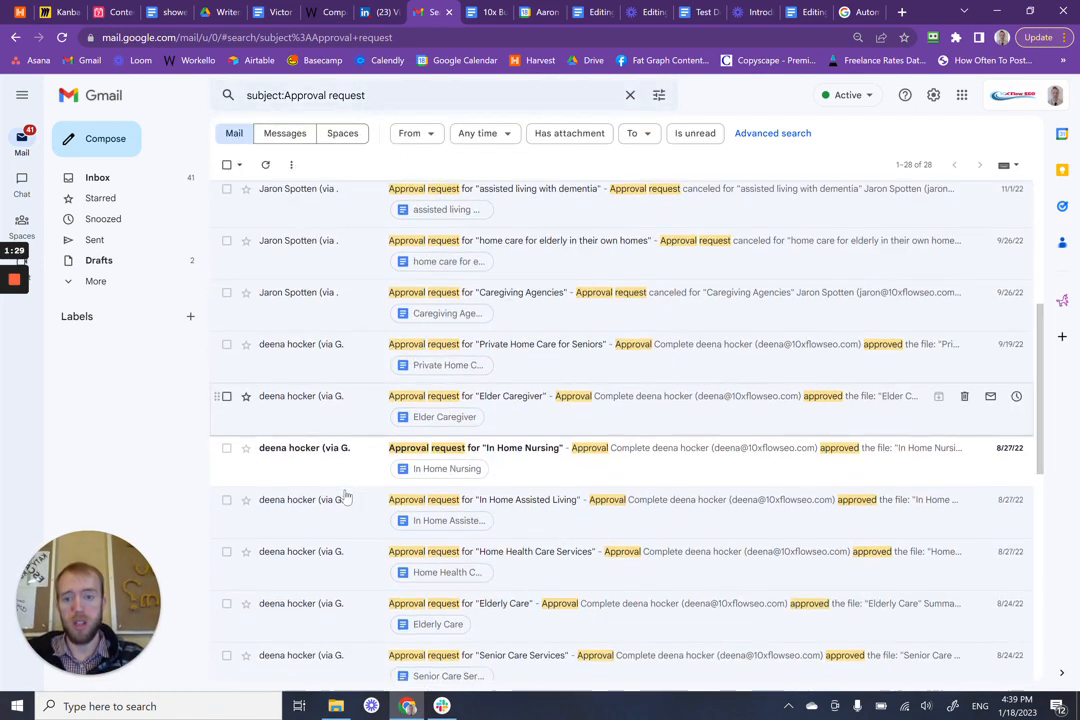
scroll("down", 3)
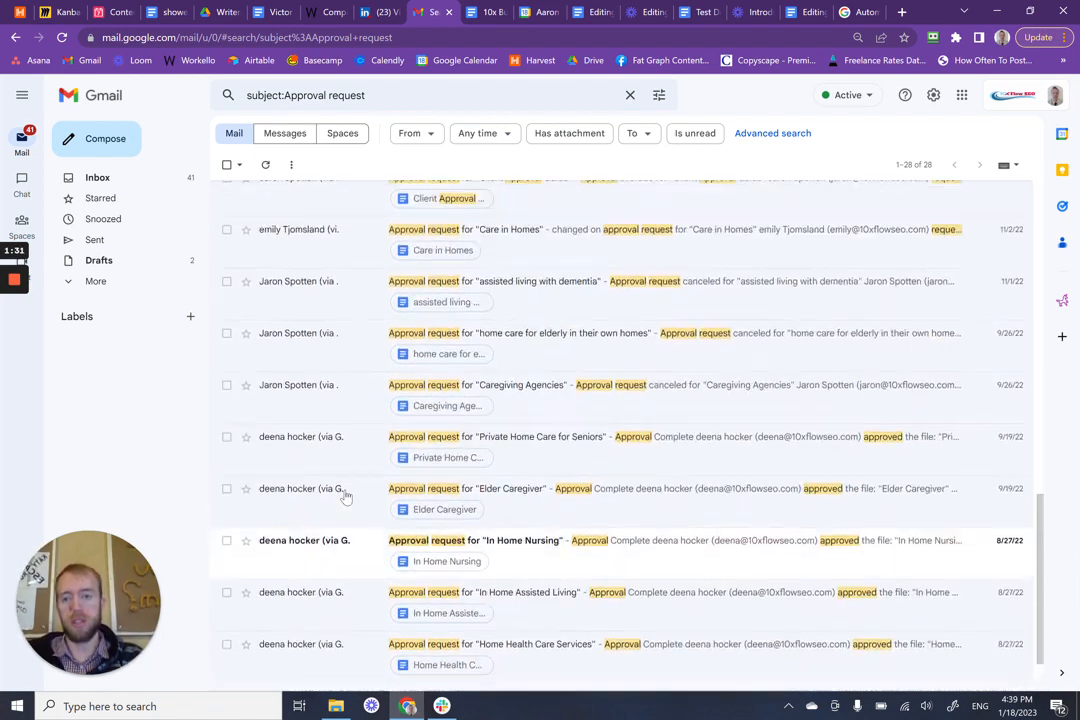
scroll("down", 3)
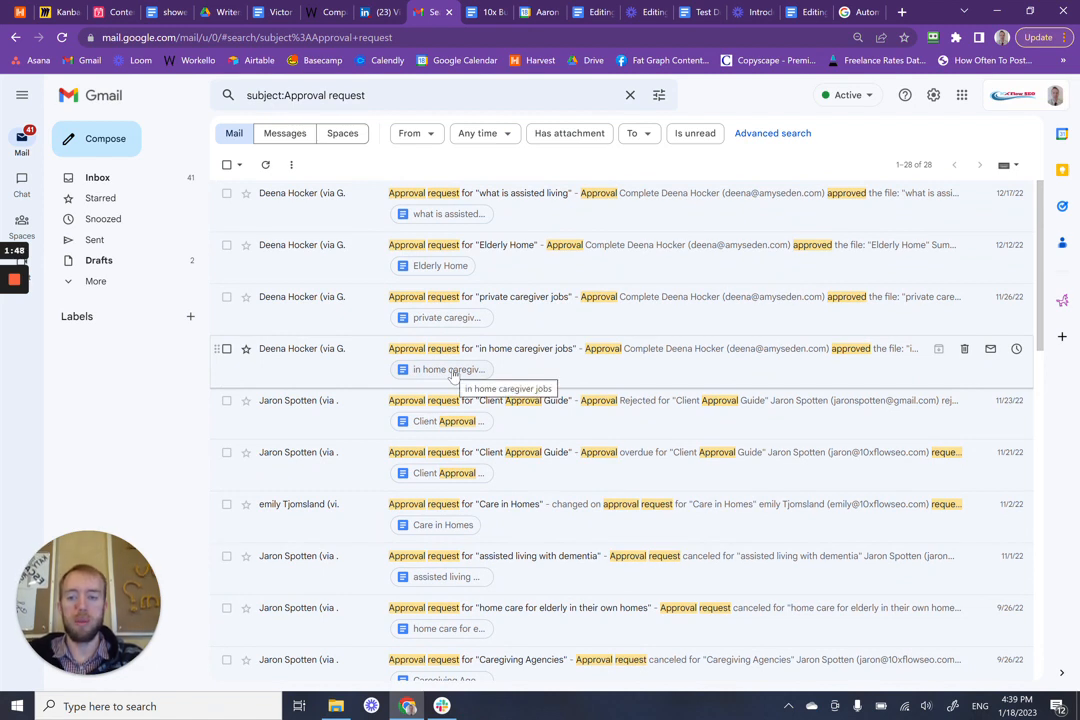
mouse_move(352, 296)
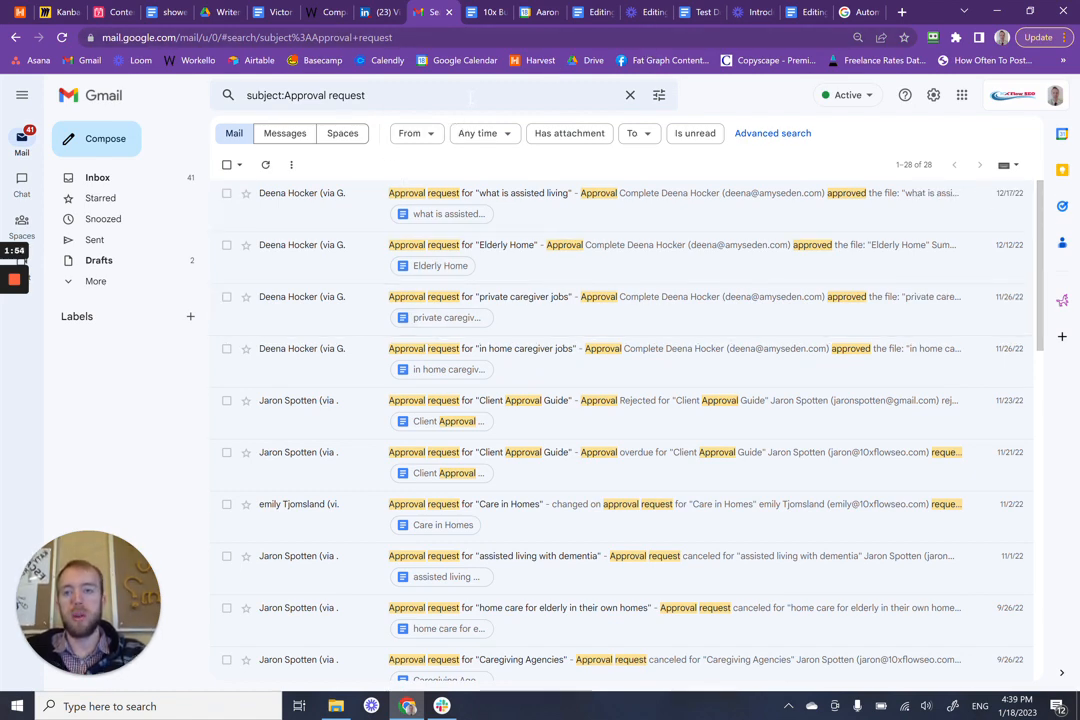
left_click(420, 96)
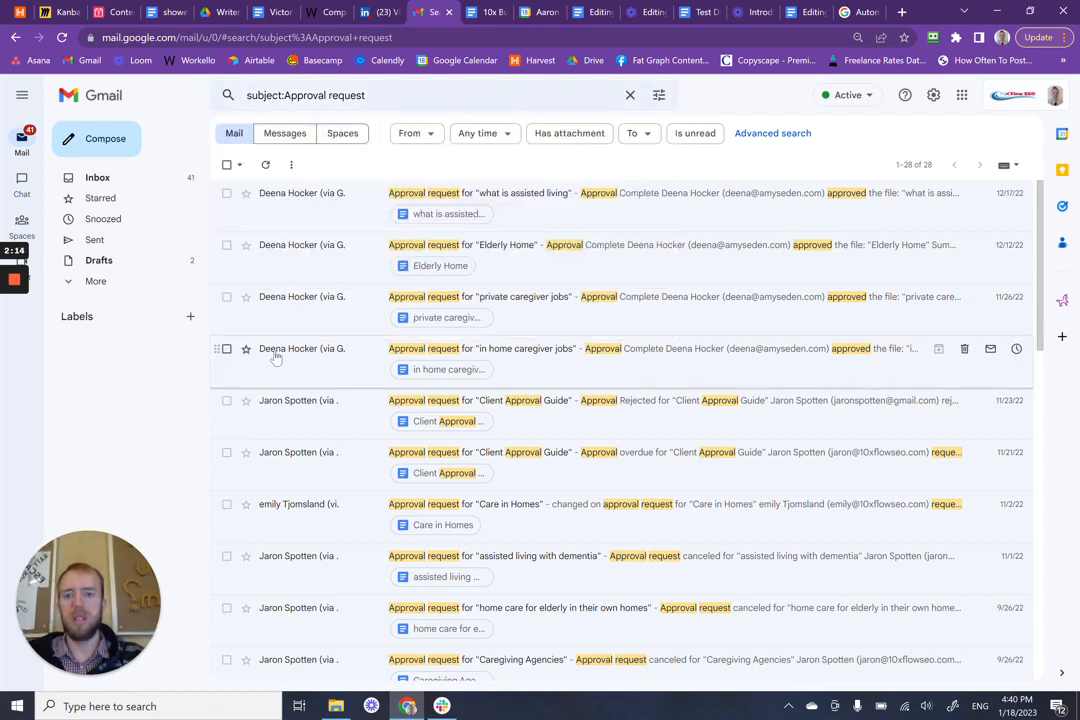
mouse_move(444, 212)
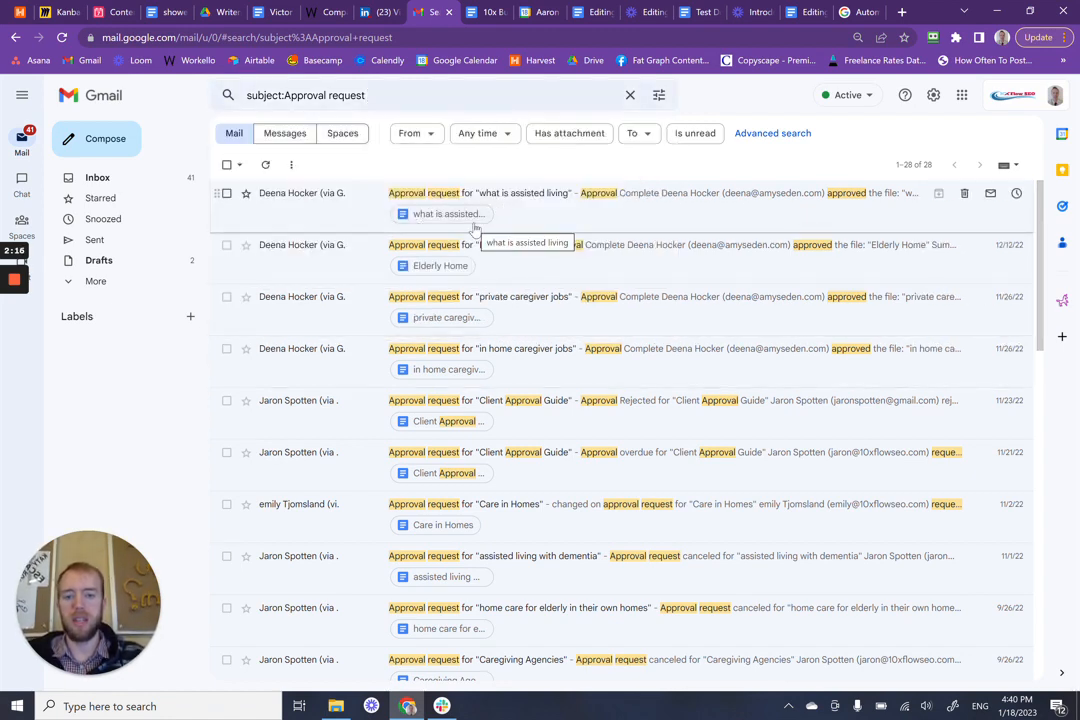
mouse_move(512, 368)
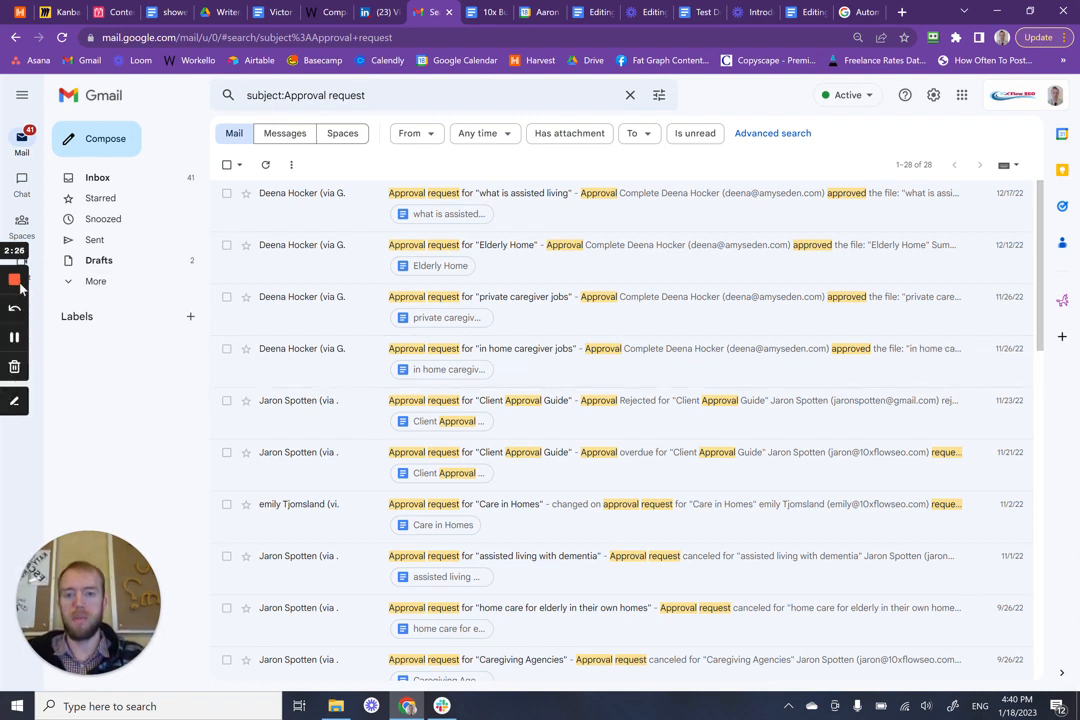
mouse_move(14, 280)
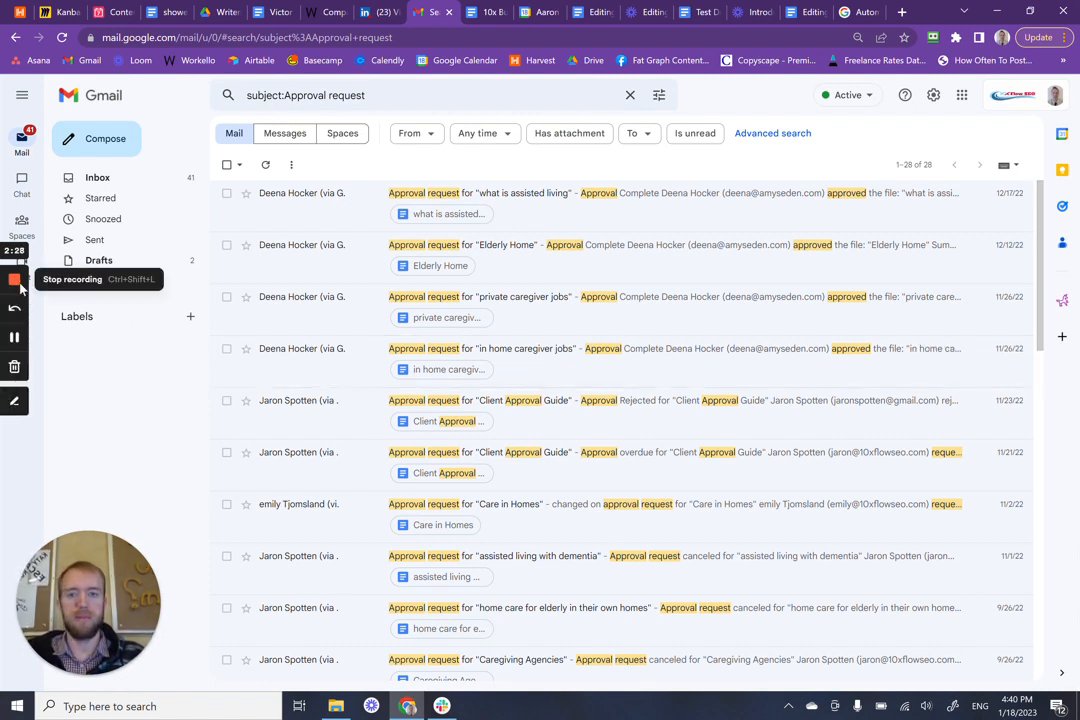